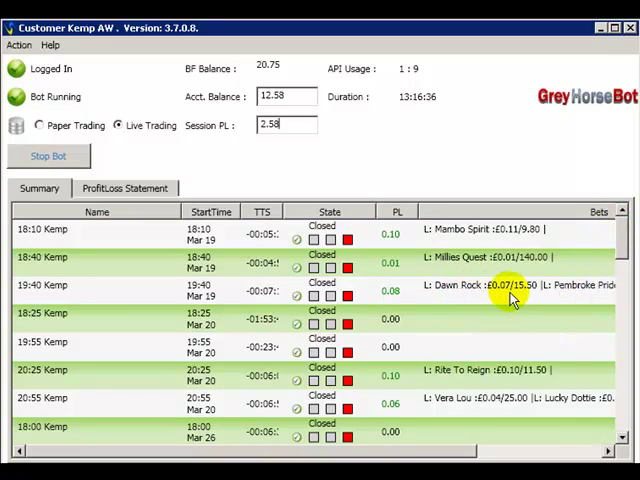
pyautogui.moveTo(616, 240)
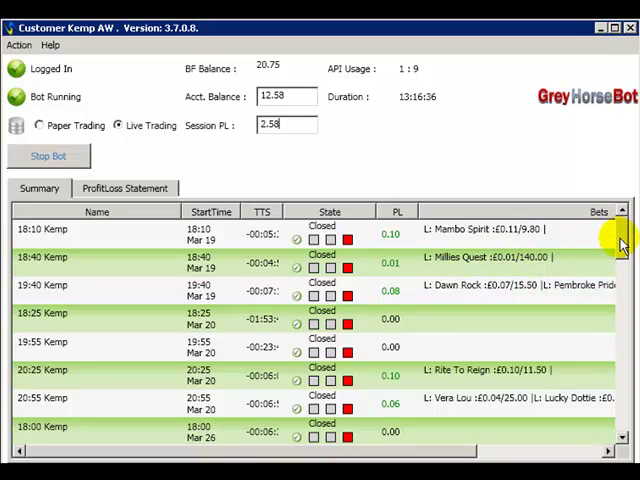
pyautogui.scroll(-3)
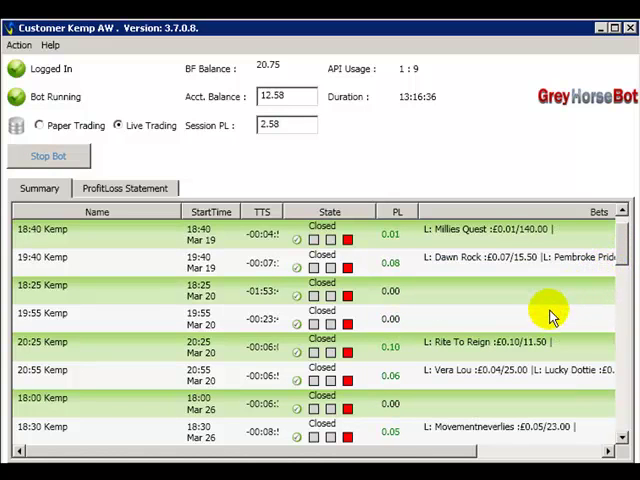
pyautogui.scroll(3)
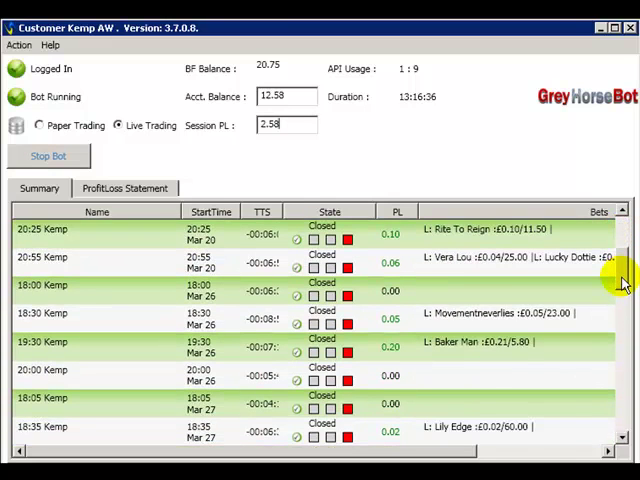
pyautogui.scroll(-3)
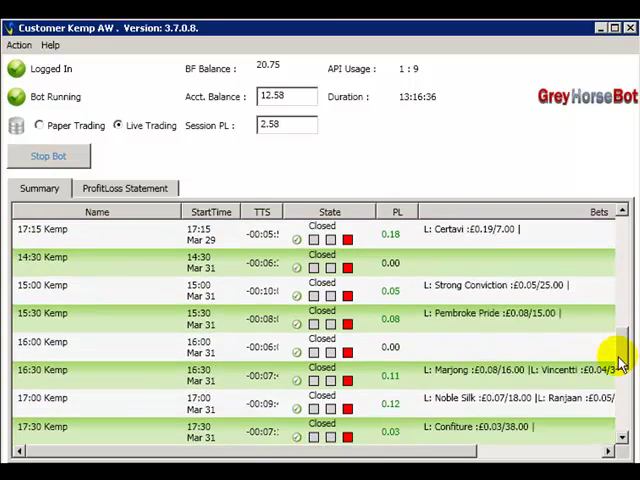
pyautogui.scroll(-3)
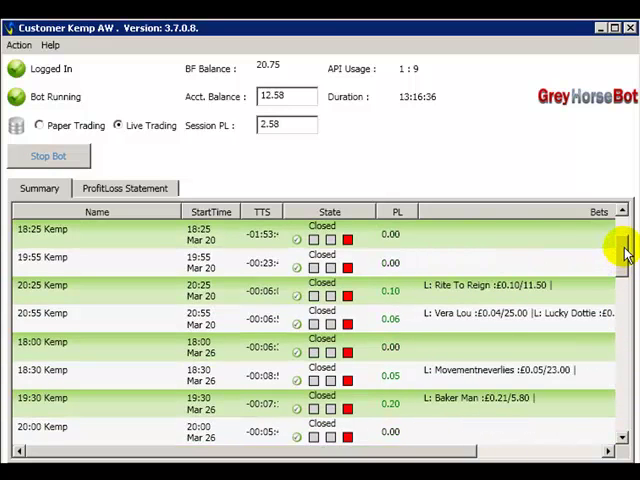
pyautogui.scroll(3)
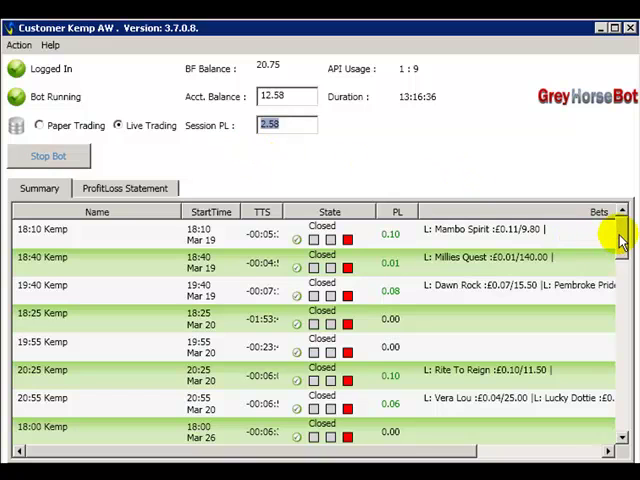
pyautogui.scroll(-3)
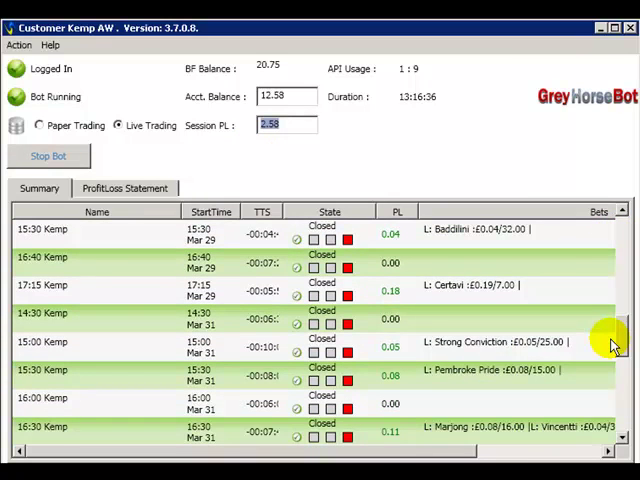
pyautogui.scroll(-3)
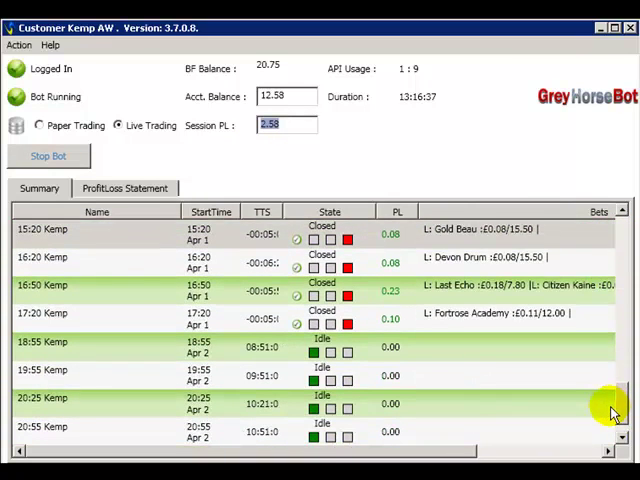
pyautogui.moveTo(618, 398)
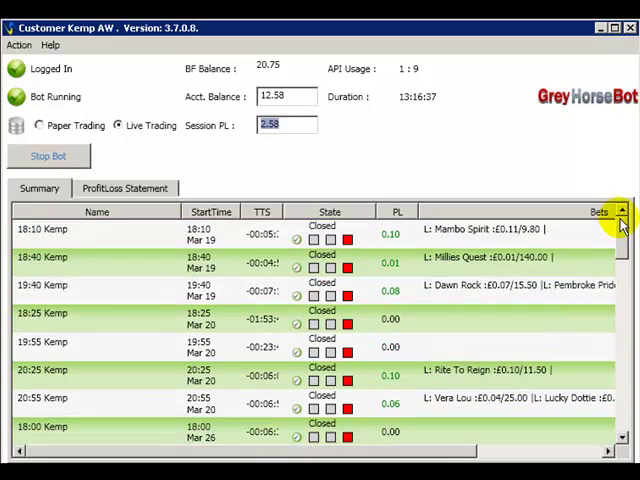
pyautogui.moveTo(588, 268)
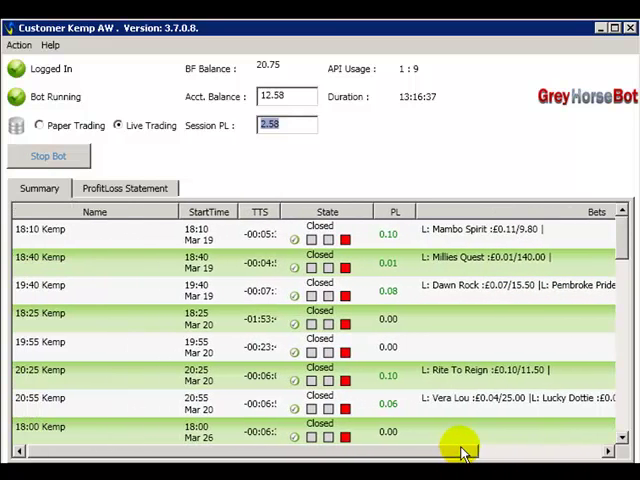
pyautogui.scroll(-3)
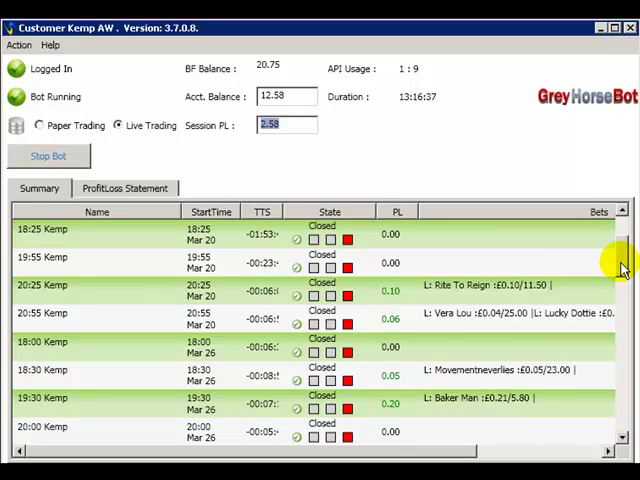
pyautogui.scroll(-3)
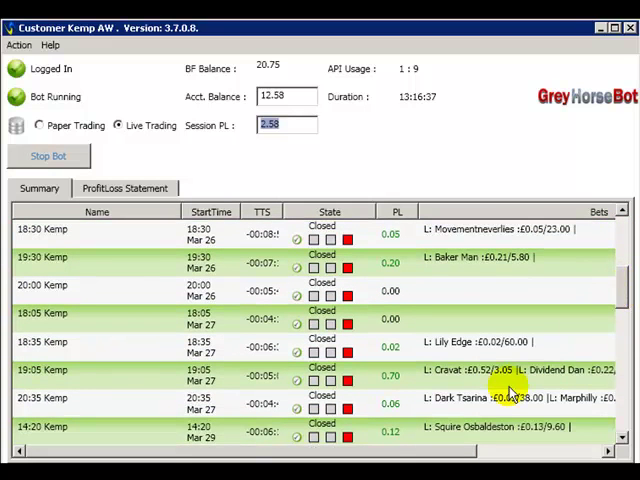
pyautogui.moveTo(450, 458)
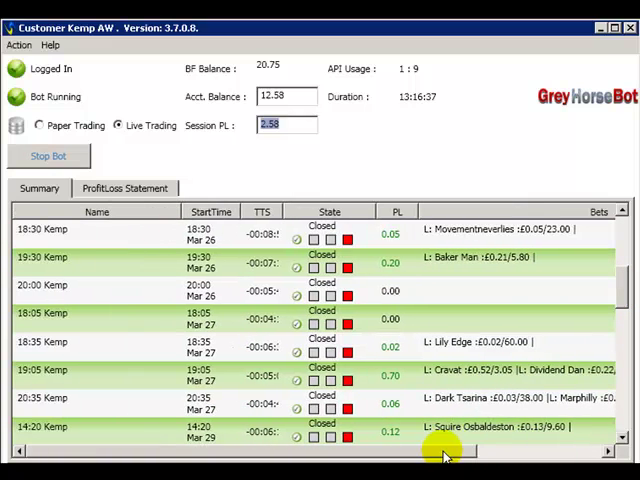
pyautogui.scroll(-3)
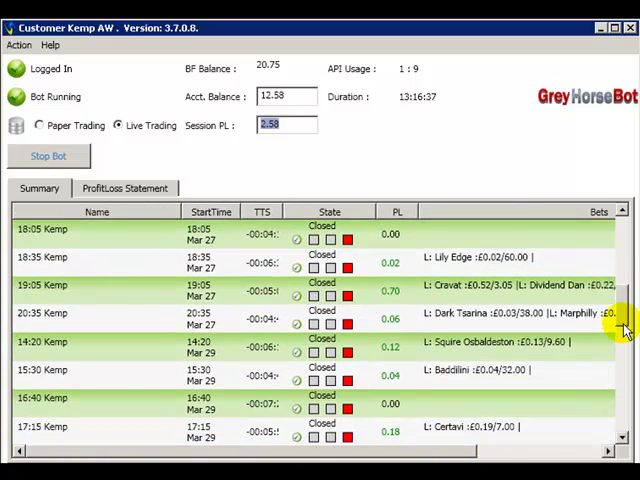
pyautogui.scroll(-3)
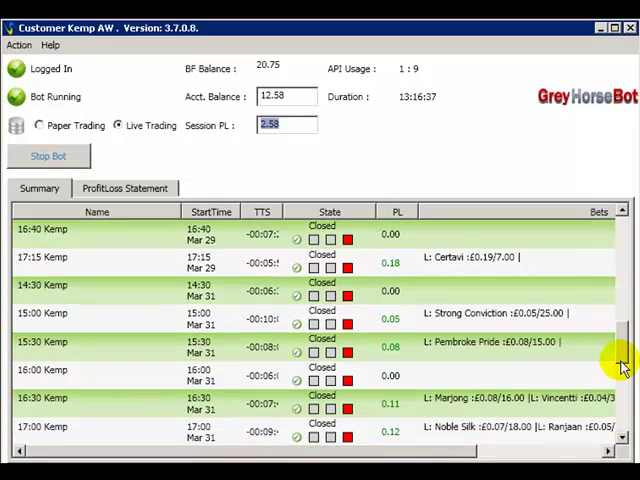
pyautogui.scroll(-3)
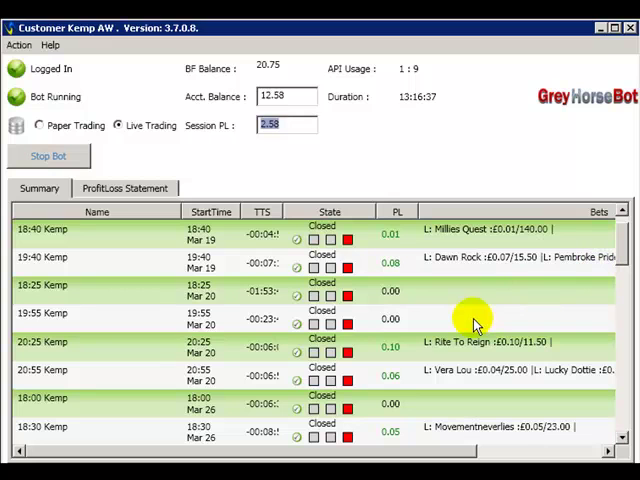
pyautogui.moveTo(404, 384)
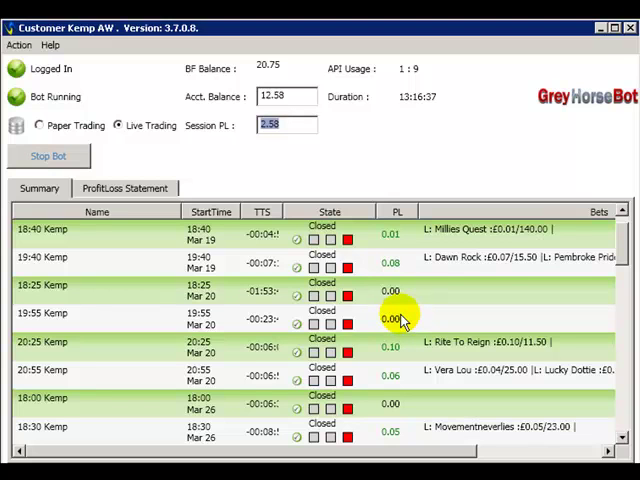
pyautogui.moveTo(408, 364)
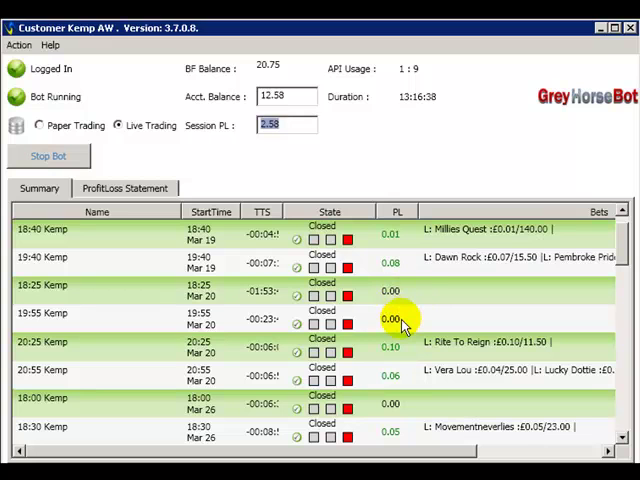
pyautogui.moveTo(456, 322)
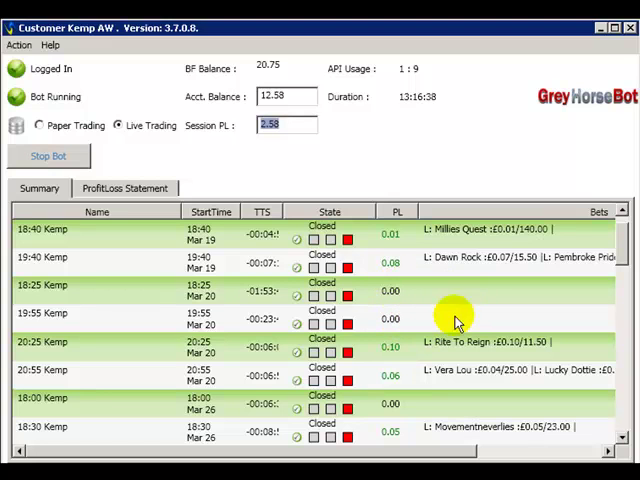
pyautogui.moveTo(448, 308)
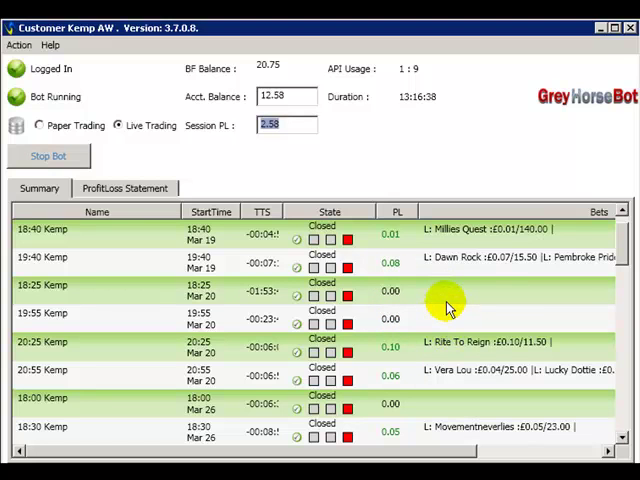
pyautogui.moveTo(456, 296)
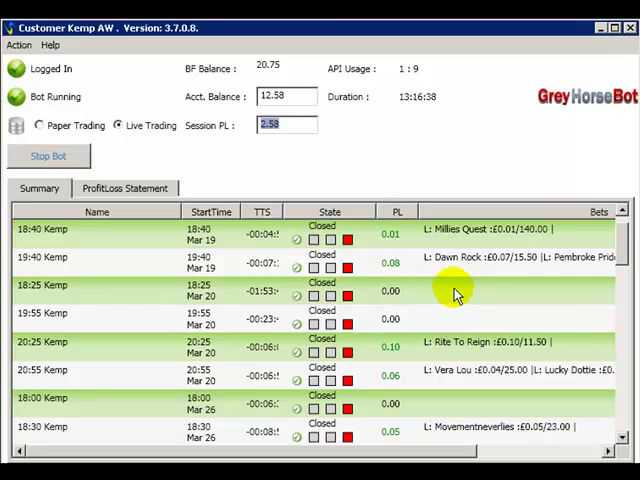
pyautogui.scroll(-3)
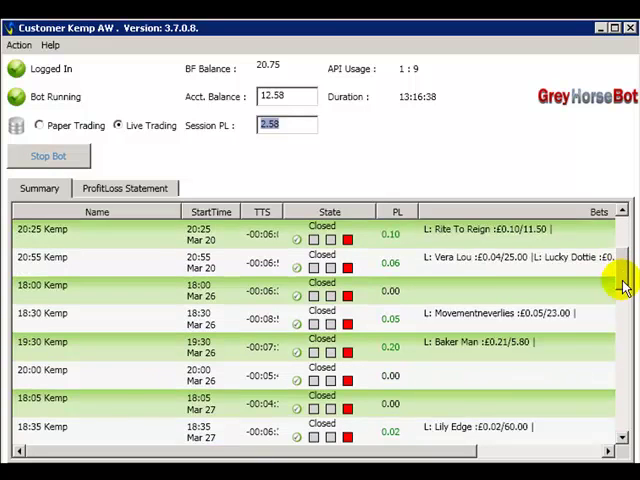
pyautogui.scroll(-3)
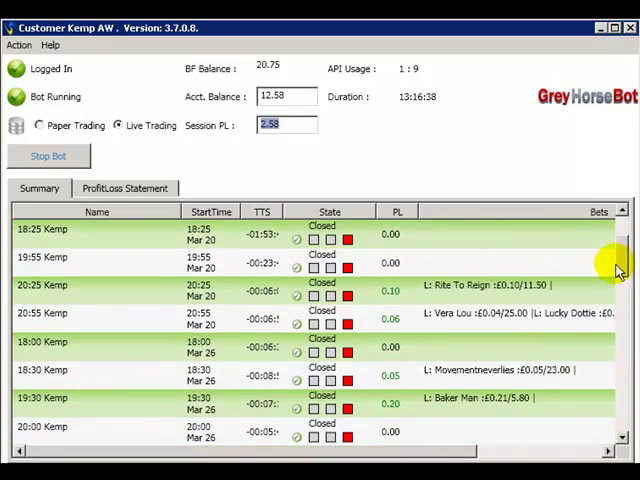
pyautogui.scroll(3)
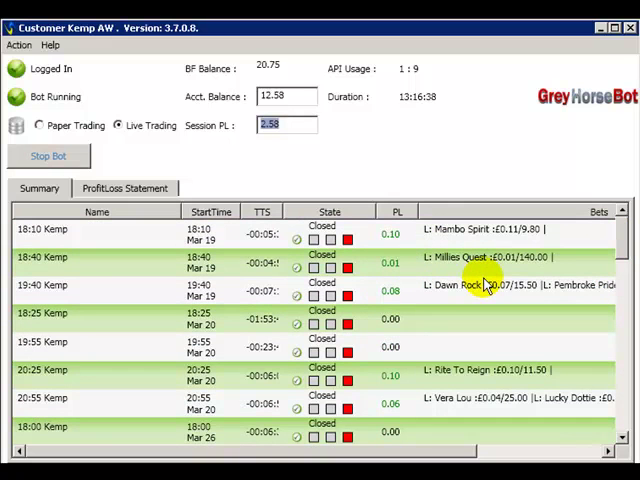
pyautogui.moveTo(620, 250)
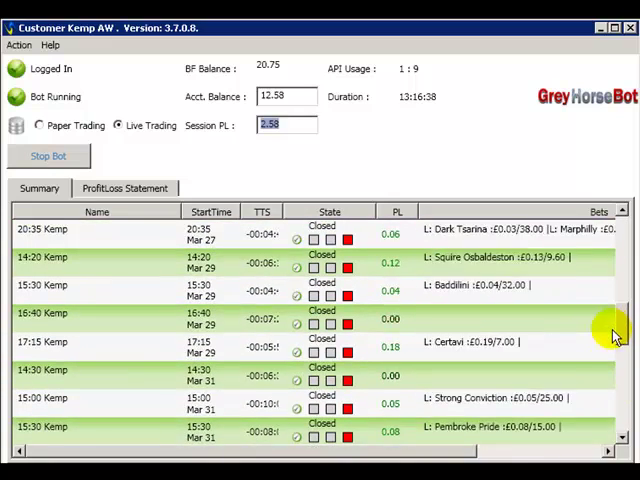
pyautogui.scroll(-3)
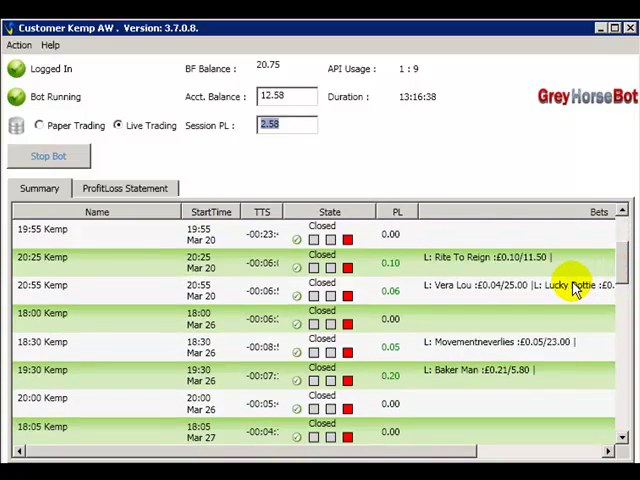
pyautogui.scroll(-3)
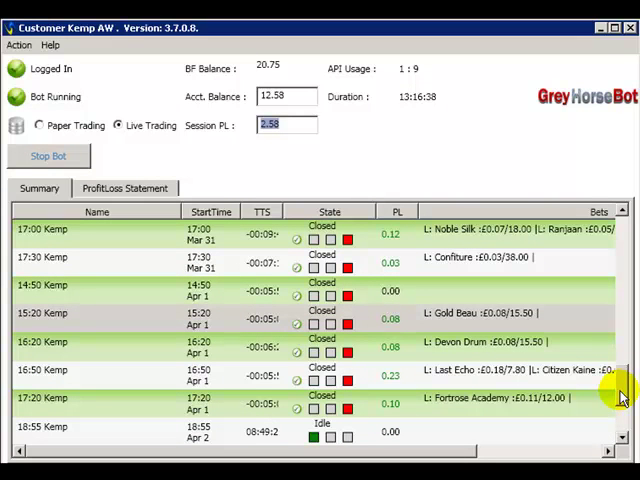
pyautogui.scroll(-3)
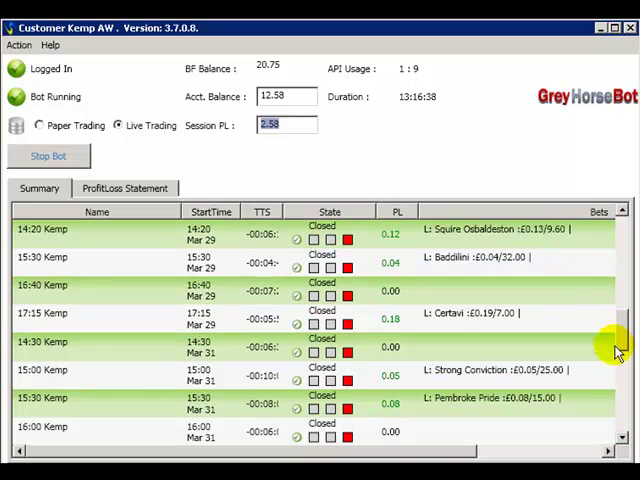
pyautogui.scroll(-3)
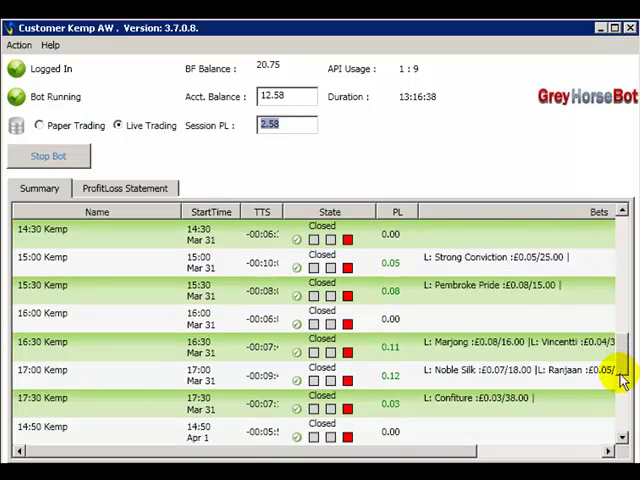